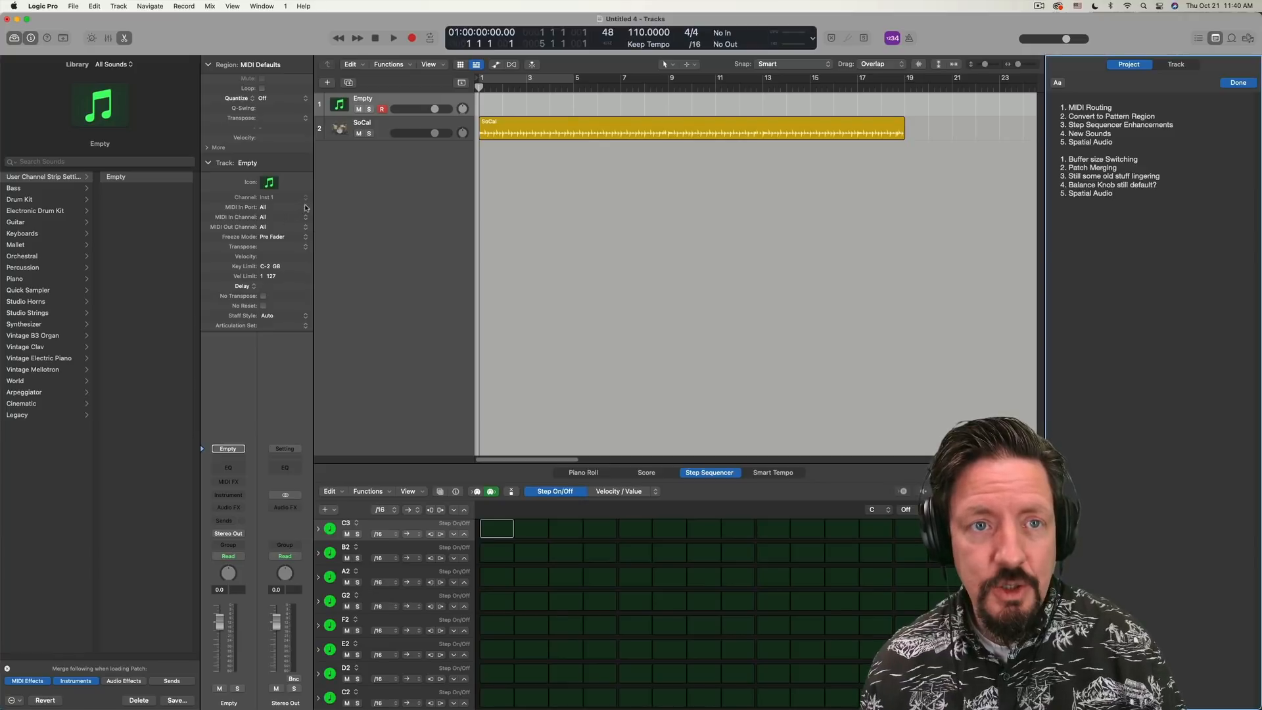
# Set the track's MIDI In Port to an SL STUDIO port and load Retro Synth as its instrument
pyautogui.click(265, 206)
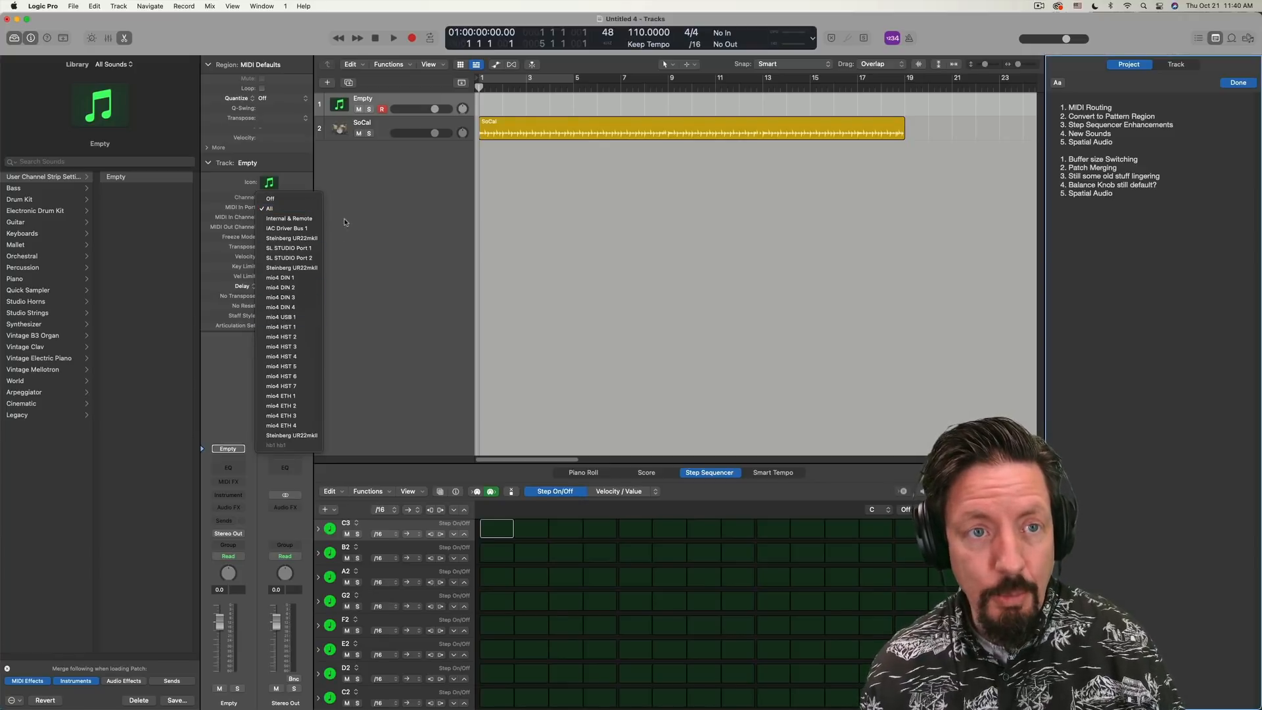
pyautogui.moveTo(339, 205)
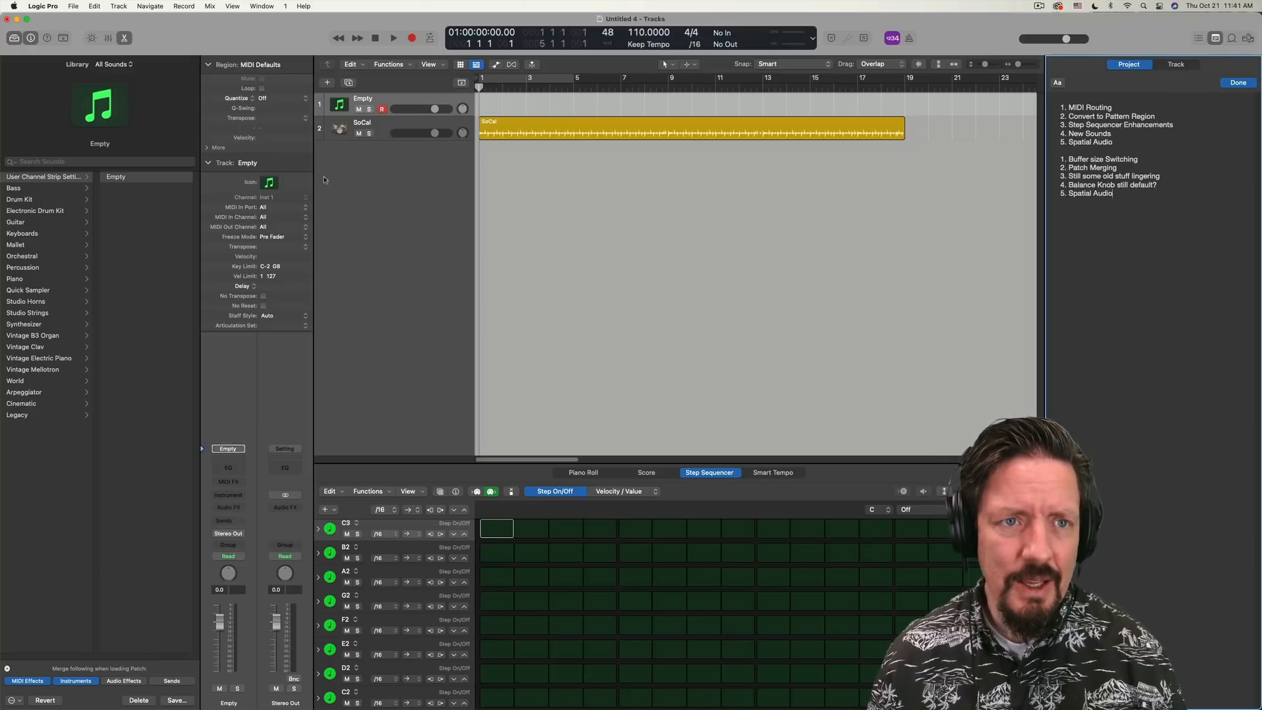
pyautogui.click(282, 206)
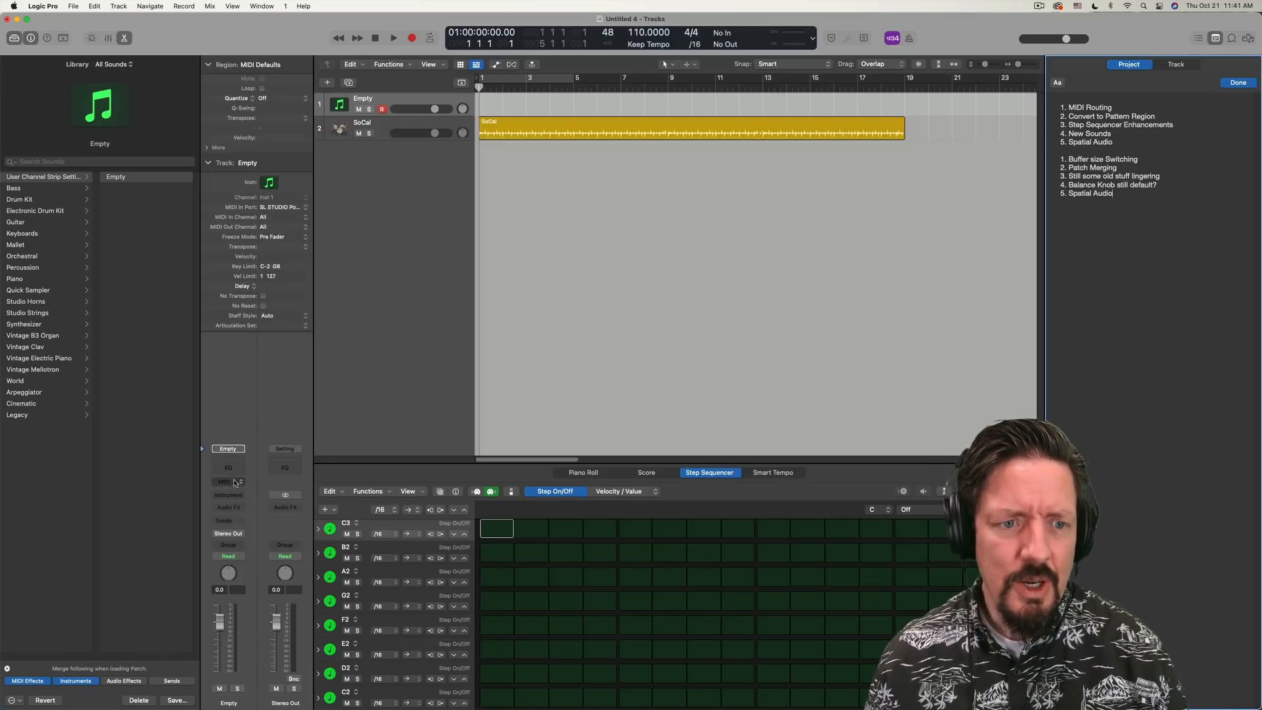
pyautogui.click(227, 481)
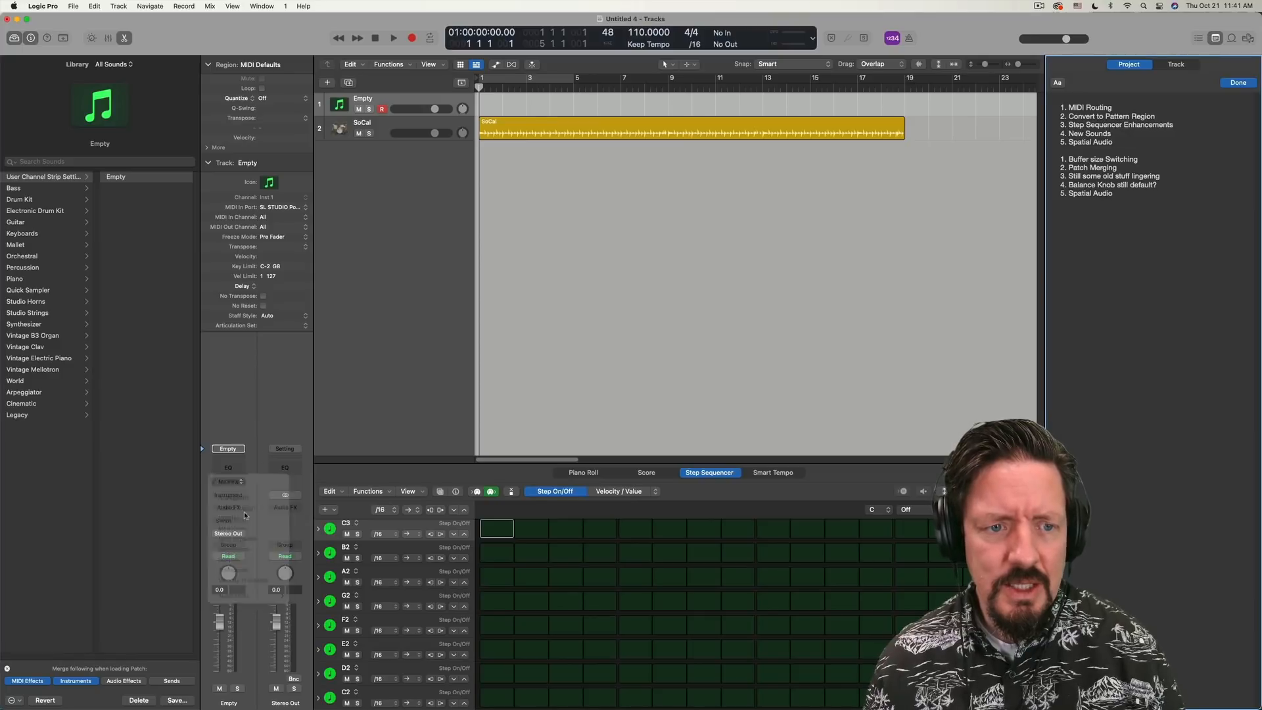
pyautogui.click(228, 481)
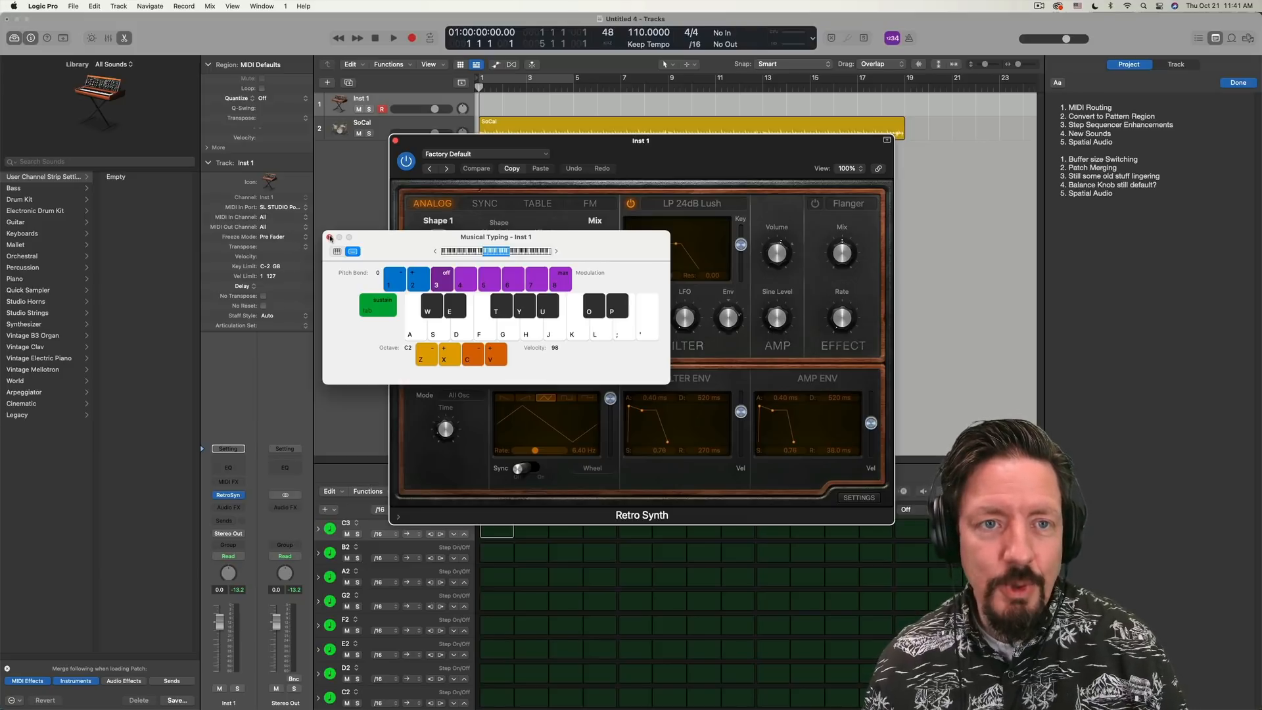
pyautogui.click(330, 240)
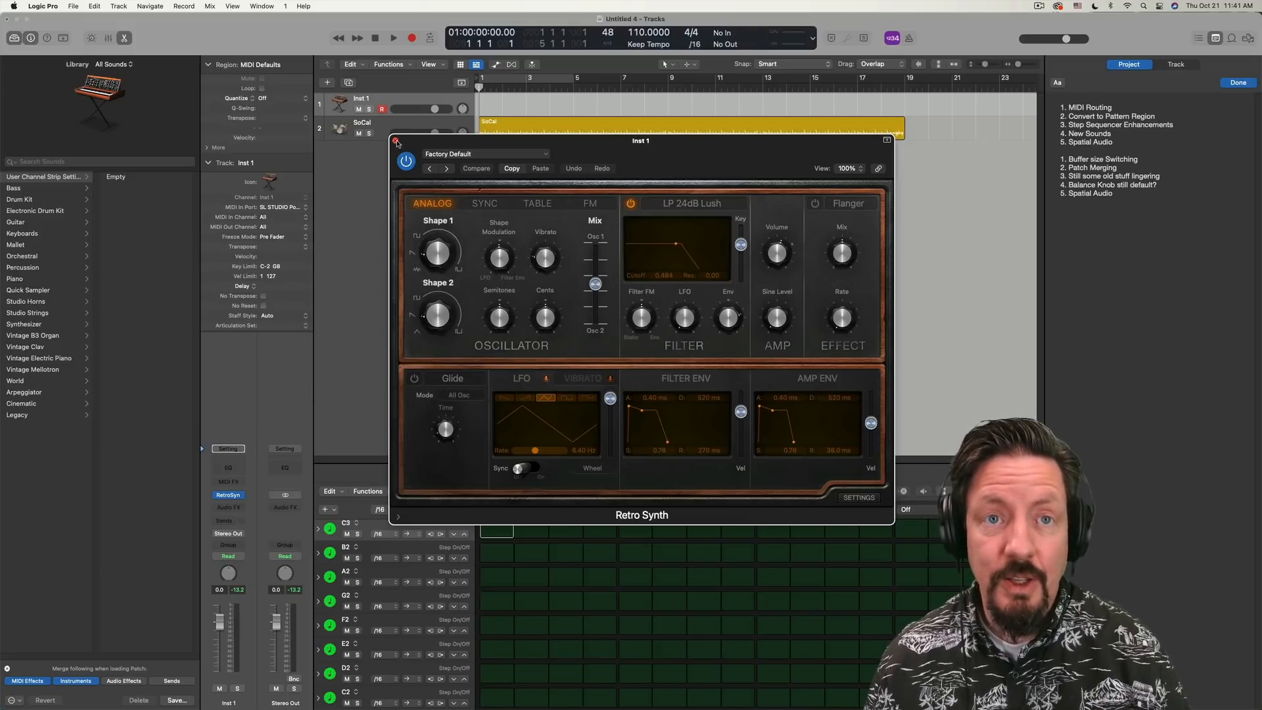
pyautogui.click(396, 141)
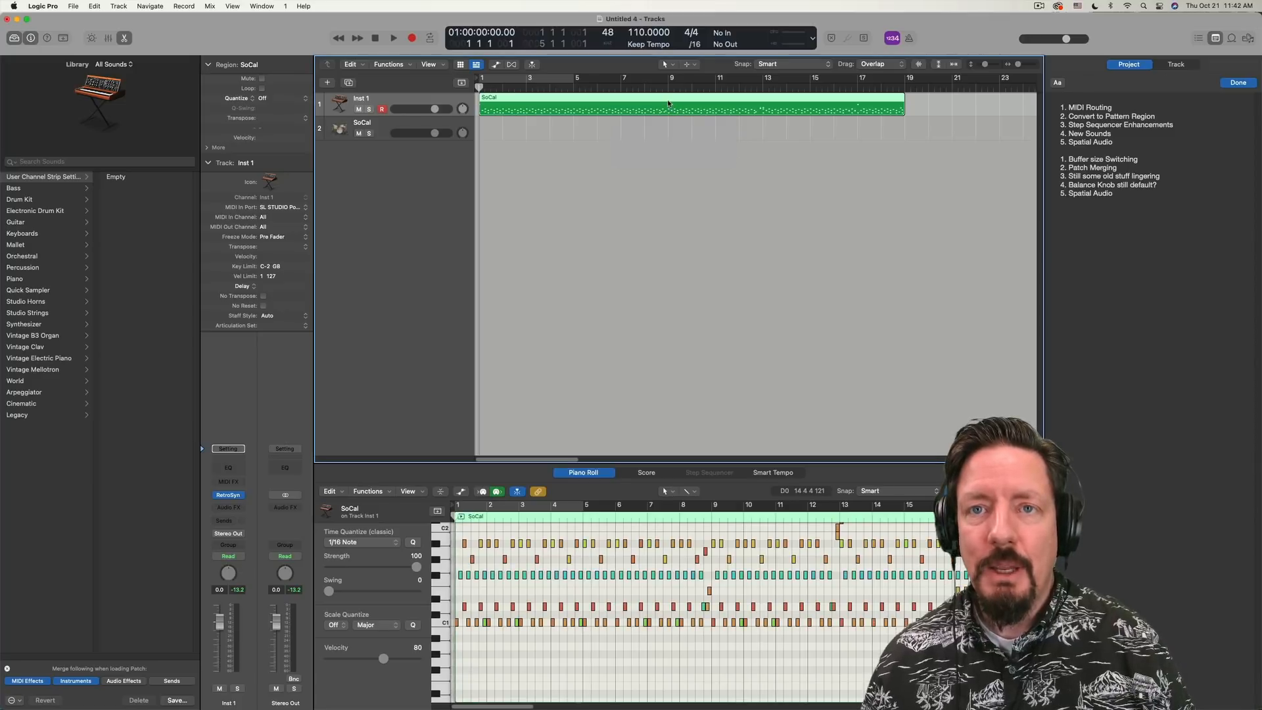
# Bring up the region actions for the SoCal drummer region on track 2
pyautogui.rightClick(668, 103)
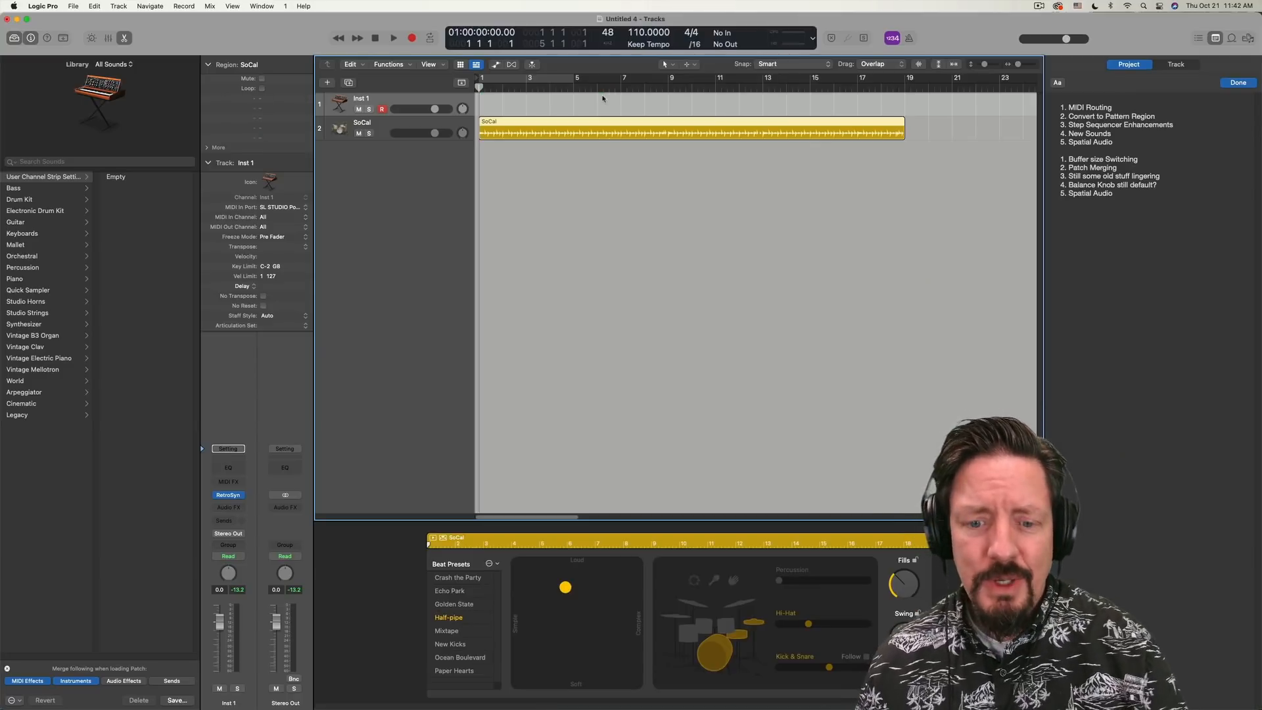
pyautogui.moveTo(582, 252)
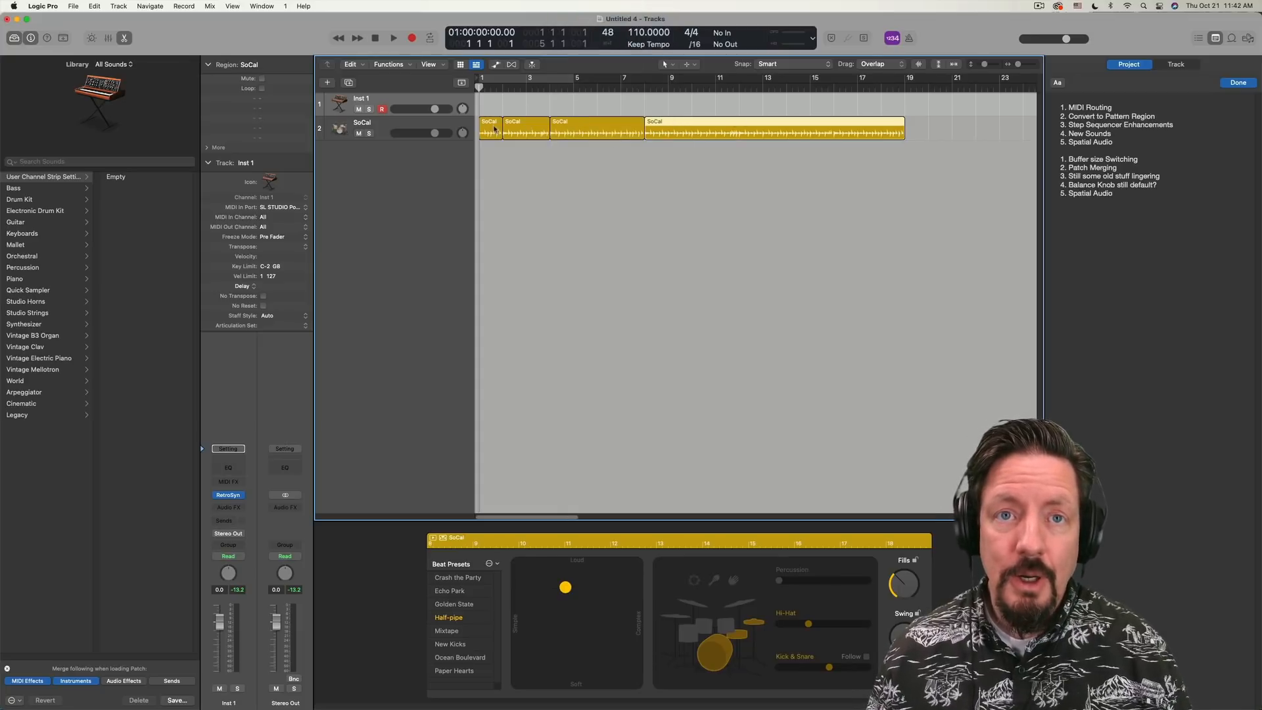
# Move the split SoCal regions onto Inst 1 and convert two of them to pattern regions
pyautogui.moveTo(499, 109); pyautogui.dragTo(523, 106)
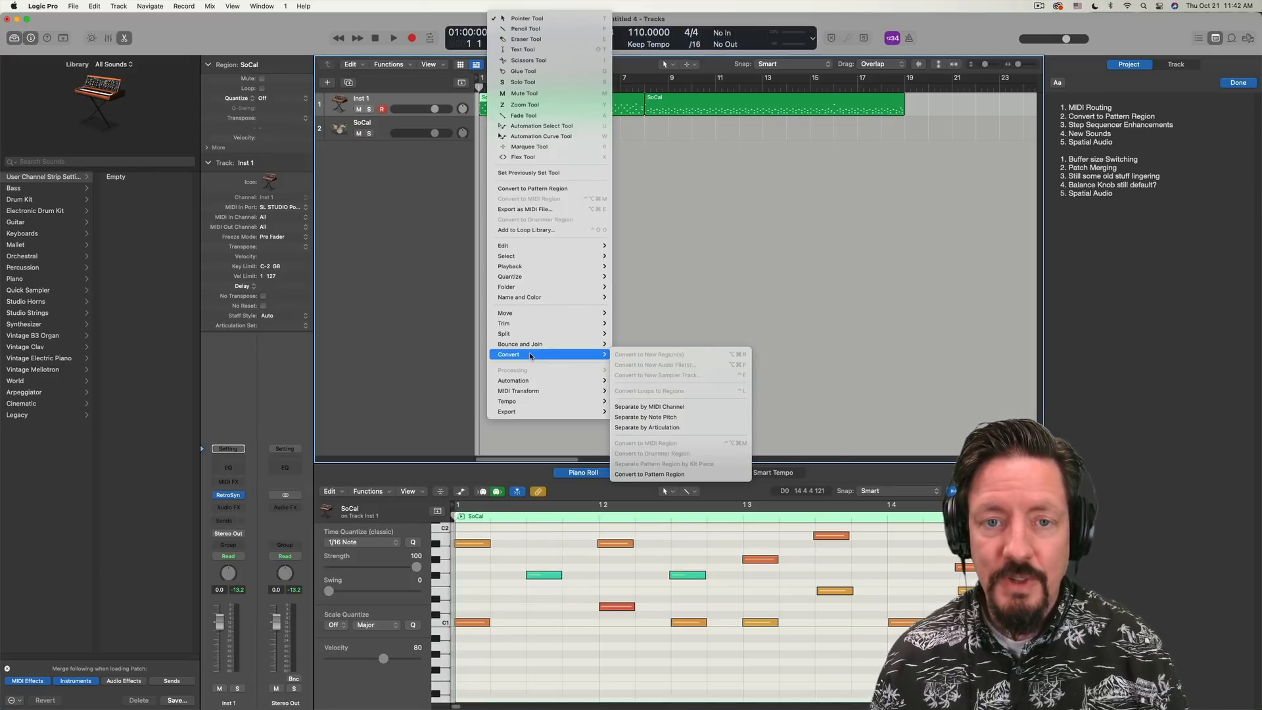
pyautogui.moveTo(531, 380)
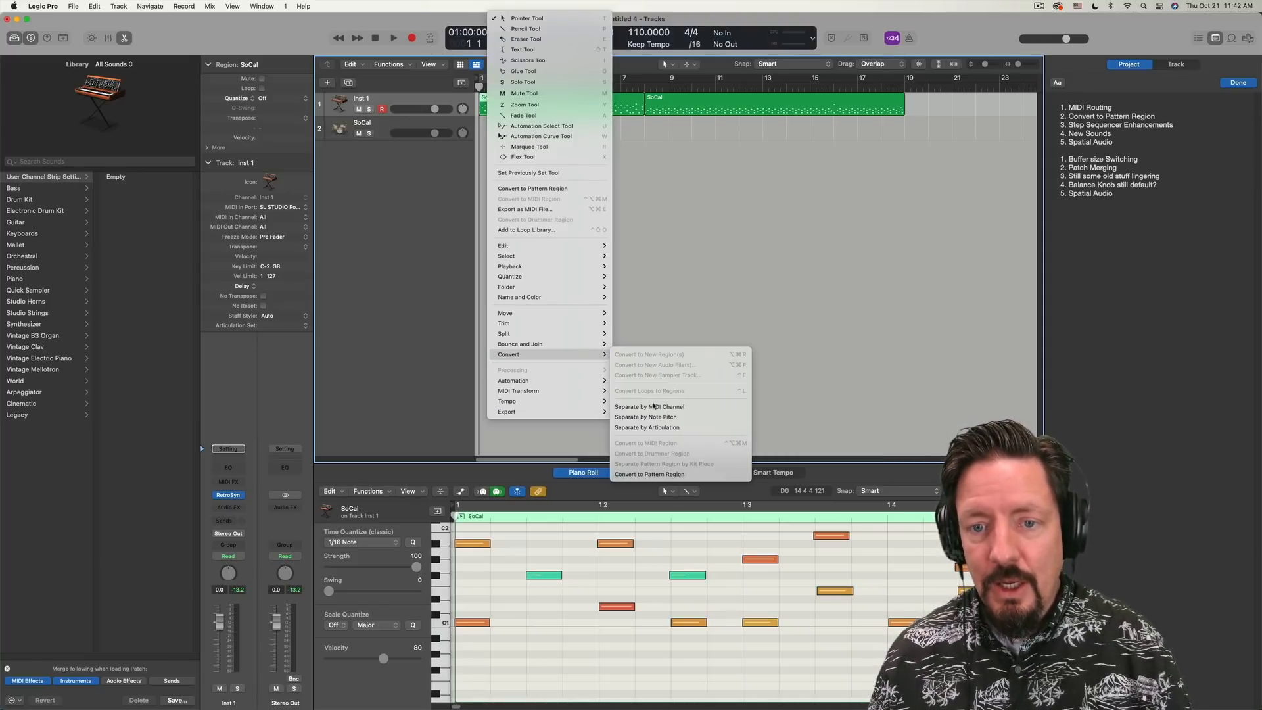
pyautogui.click(649, 474)
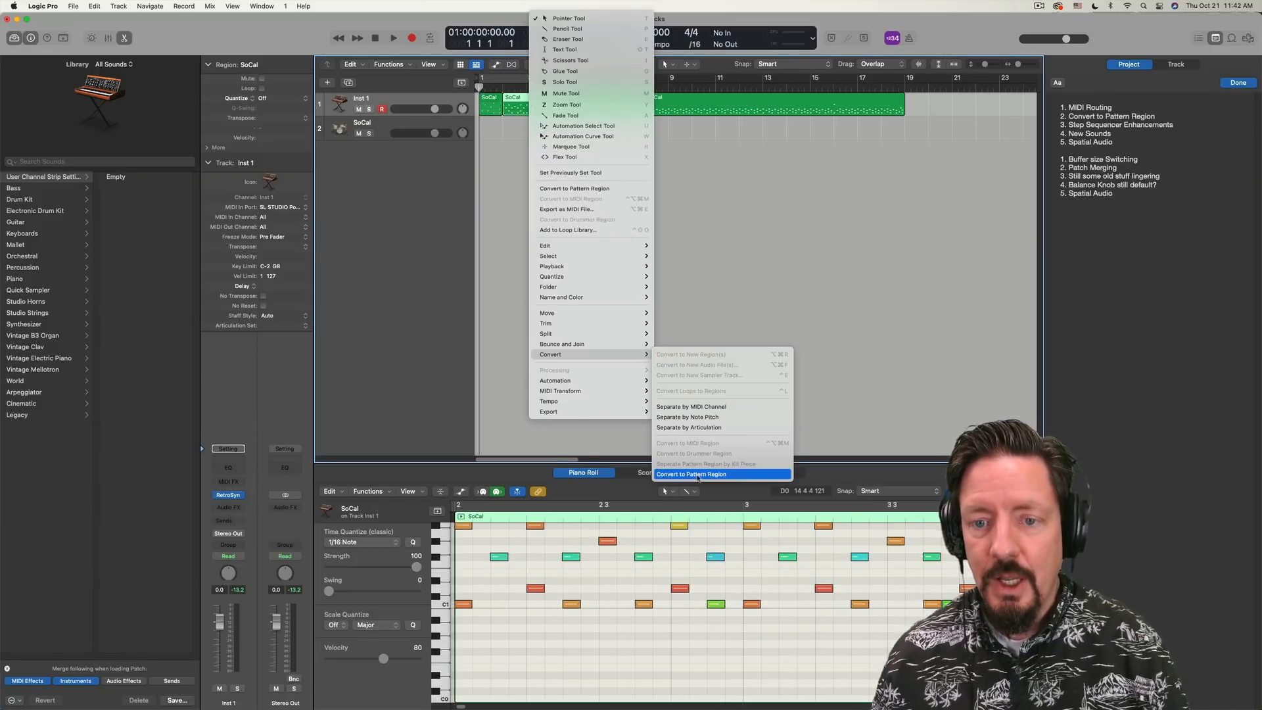
pyautogui.click(691, 474)
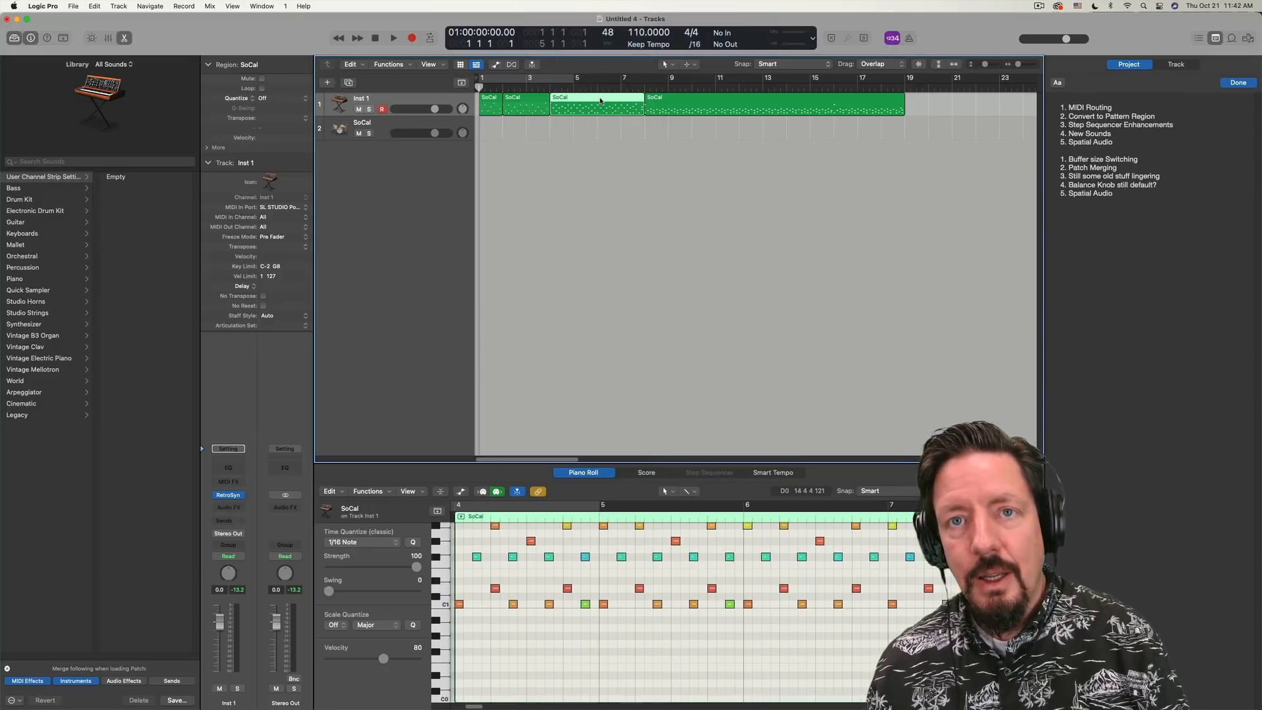
pyautogui.rightClick(599, 101)
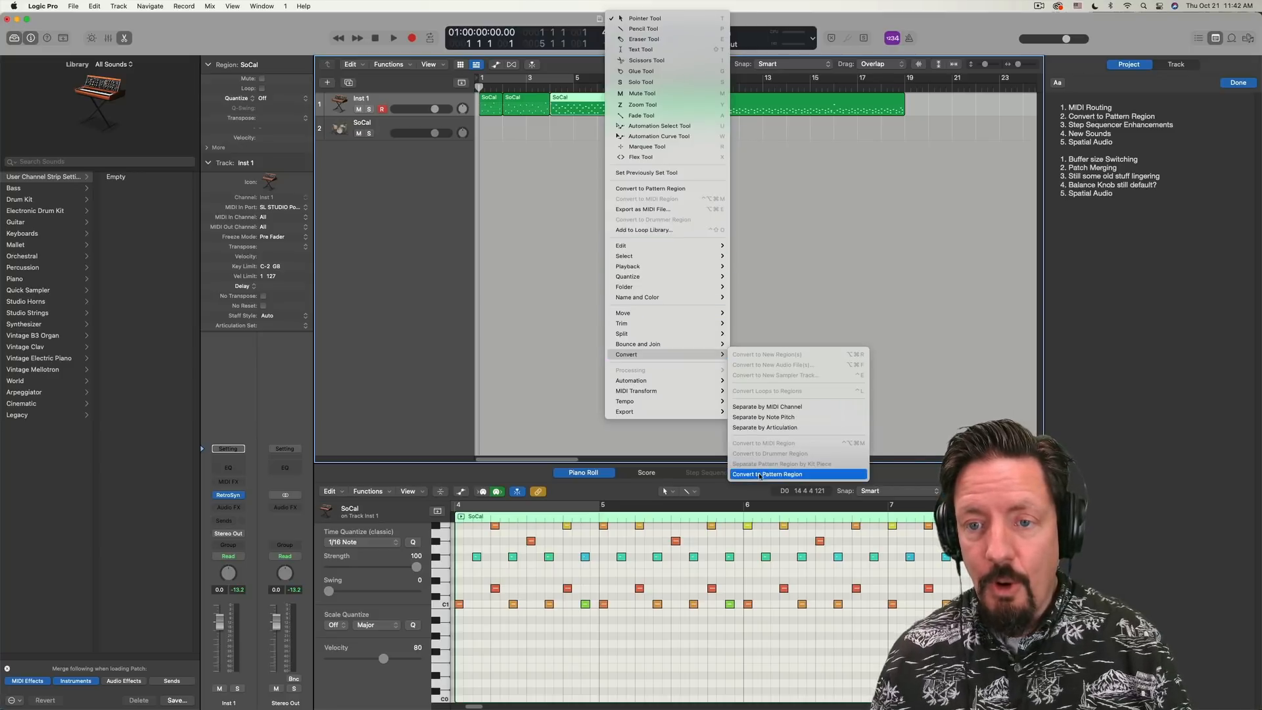
pyautogui.click(769, 473)
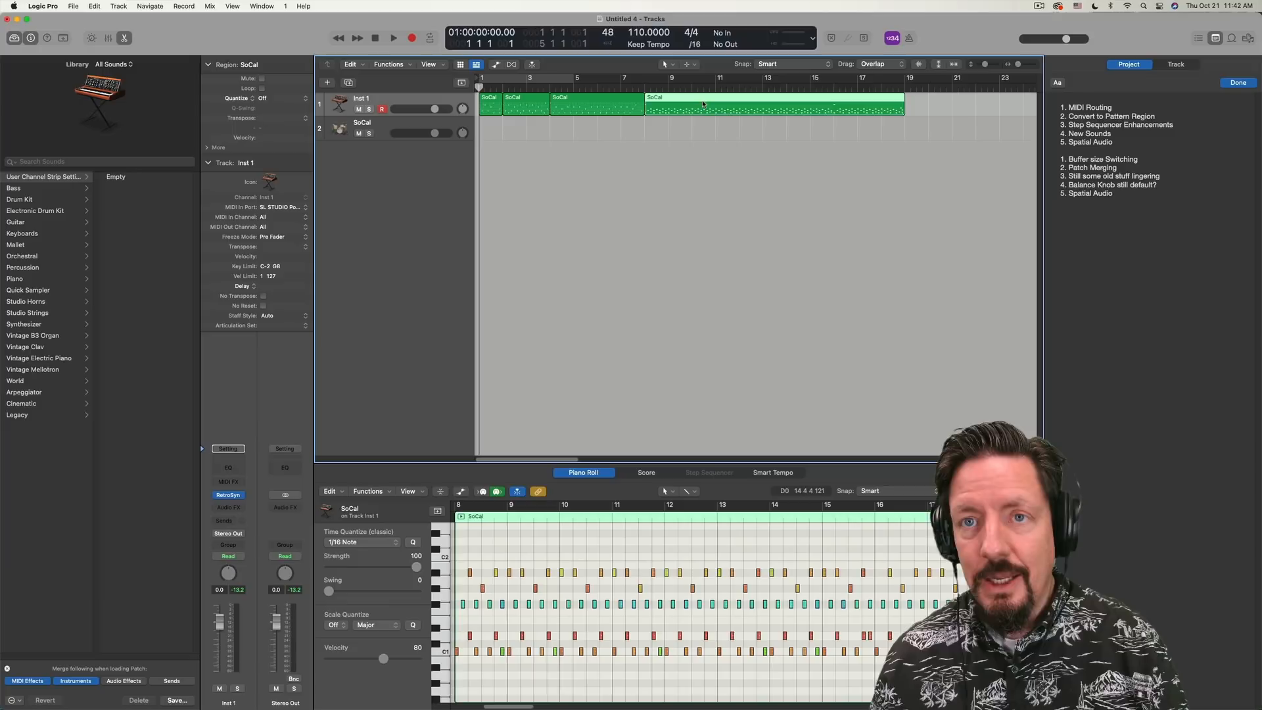
# Split the long SoCal region, choosing Split for notes crossing the split point
pyautogui.rightClick(772, 105)
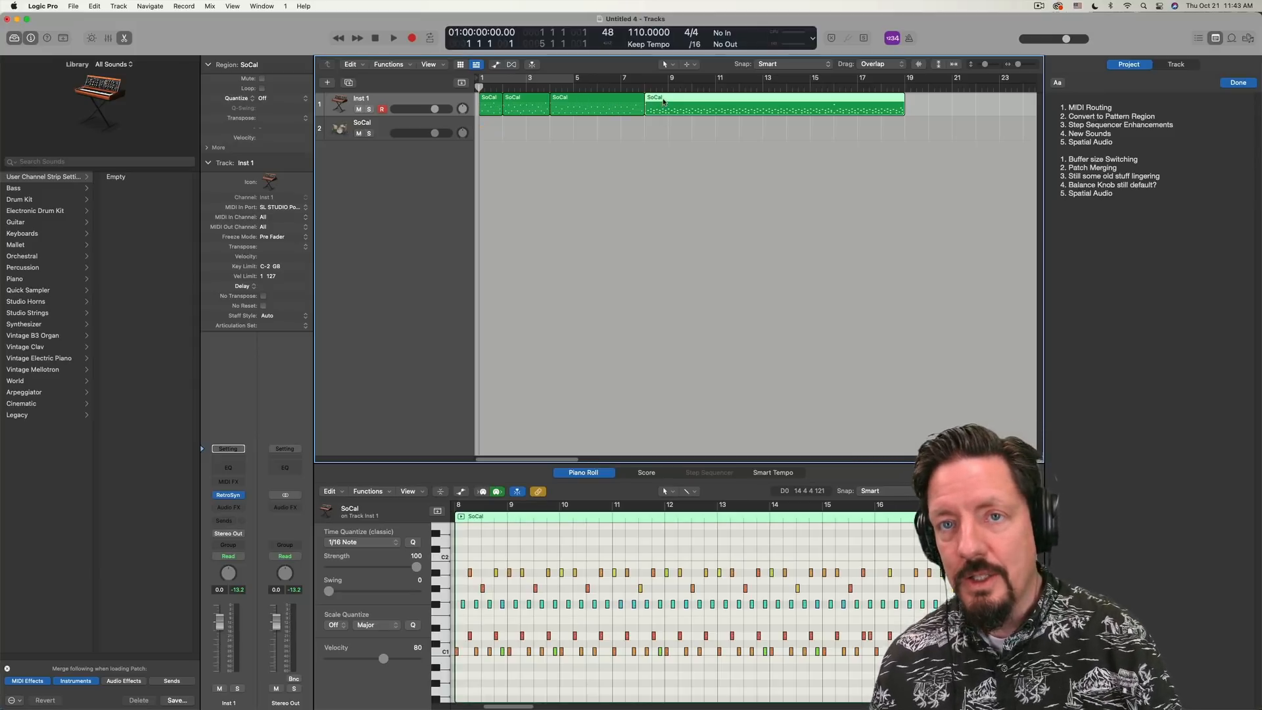
pyautogui.click(665, 64)
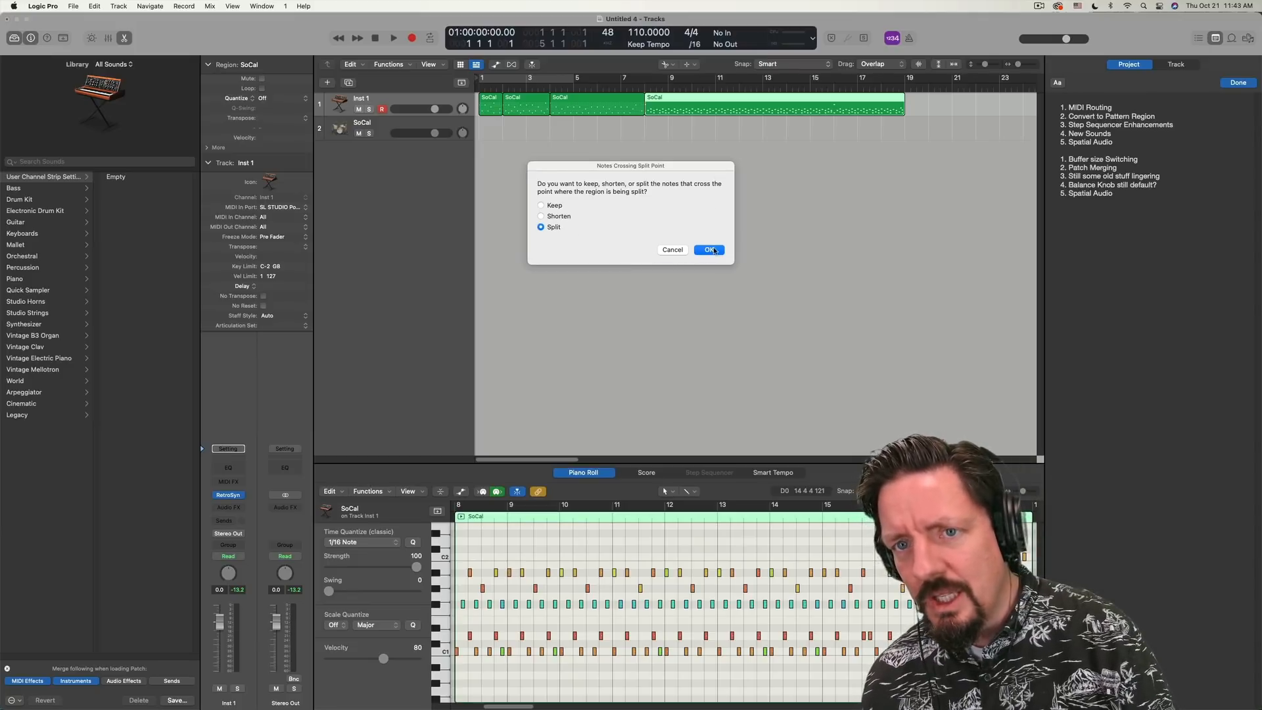
pyautogui.click(707, 250)
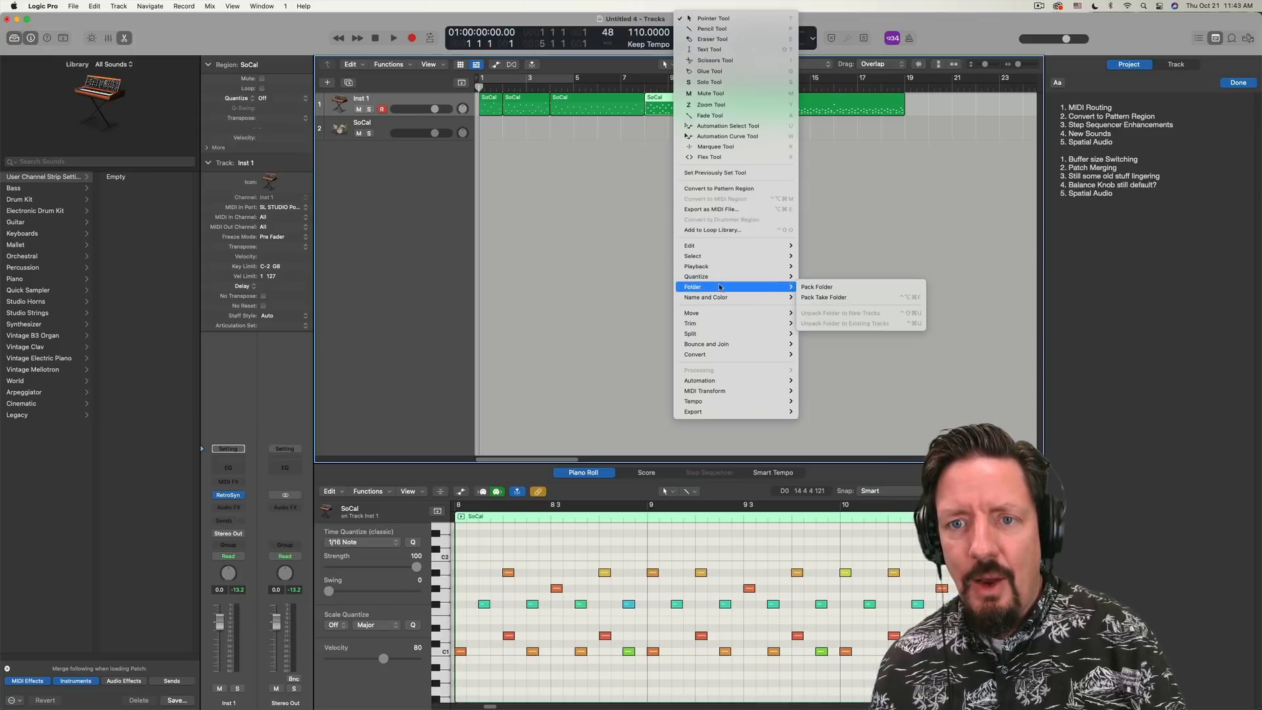
pyautogui.moveTo(694, 354)
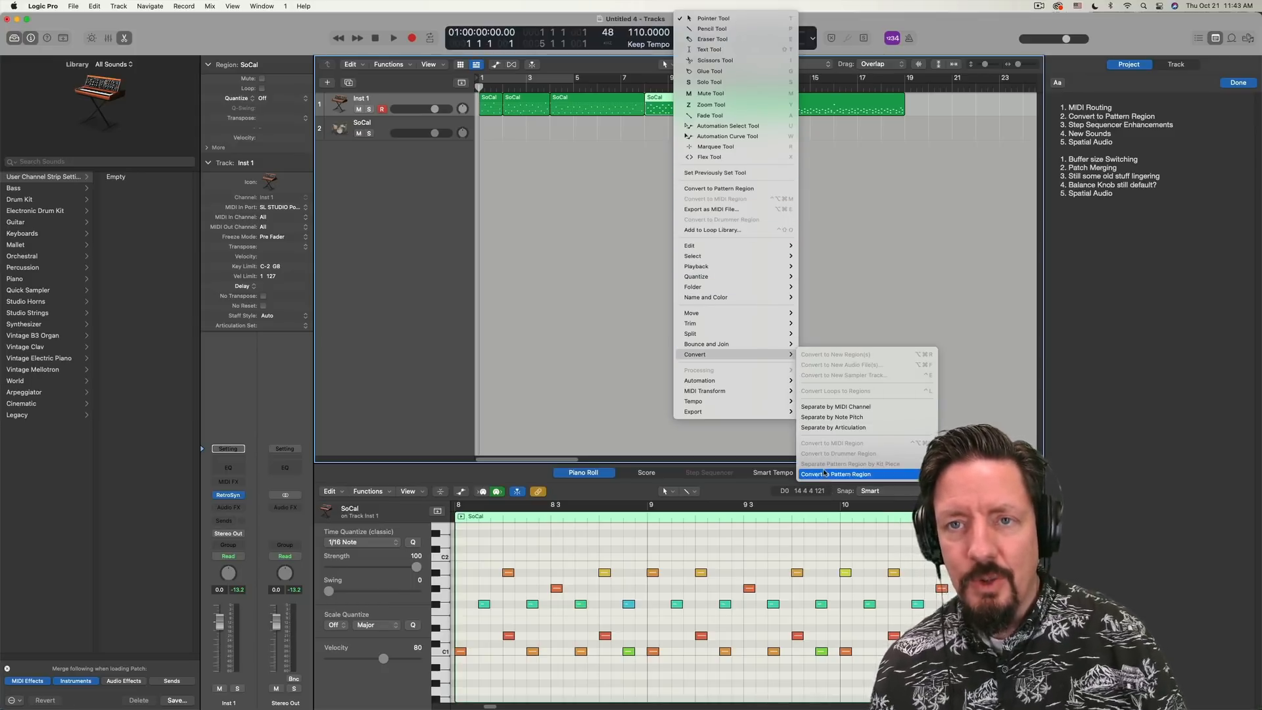
# Convert the split SoCal region on Inst 1 to a pattern region
pyautogui.click(835, 473)
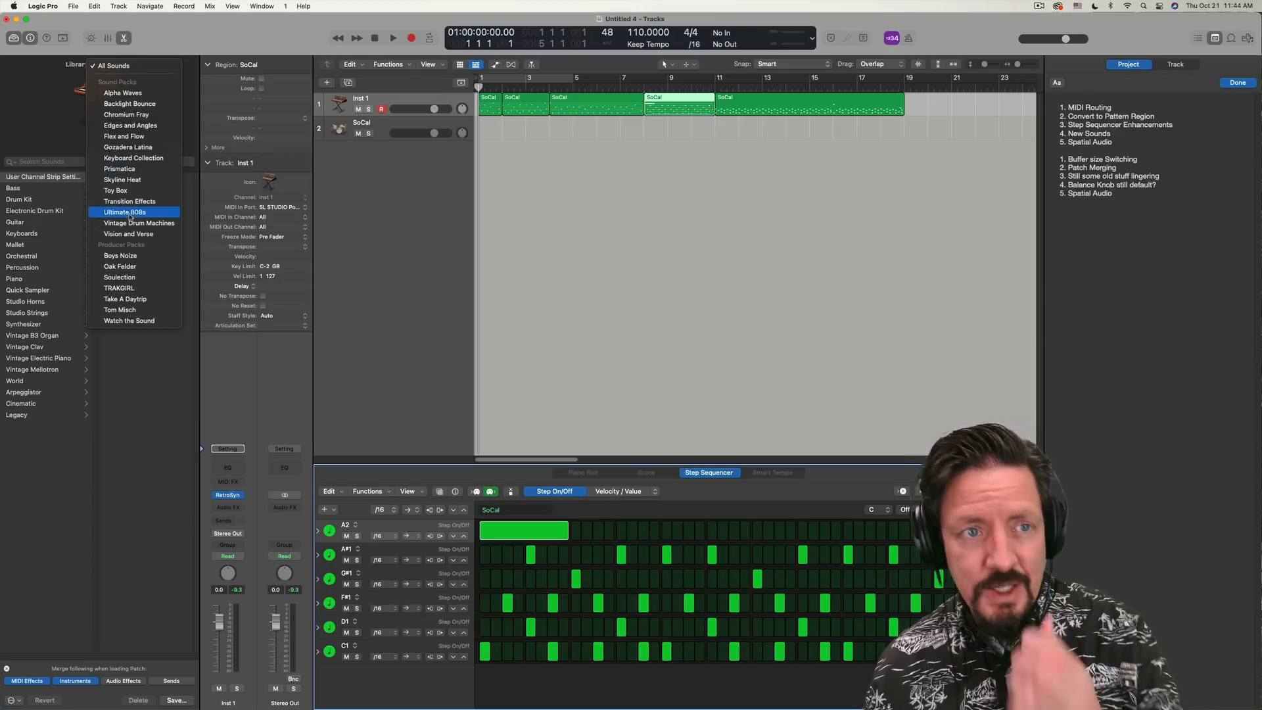
# Browse Vintage Drum Machines, Electronic Drum Kit, then filter the library to the TRAKGIRL pack
pyautogui.click(140, 223)
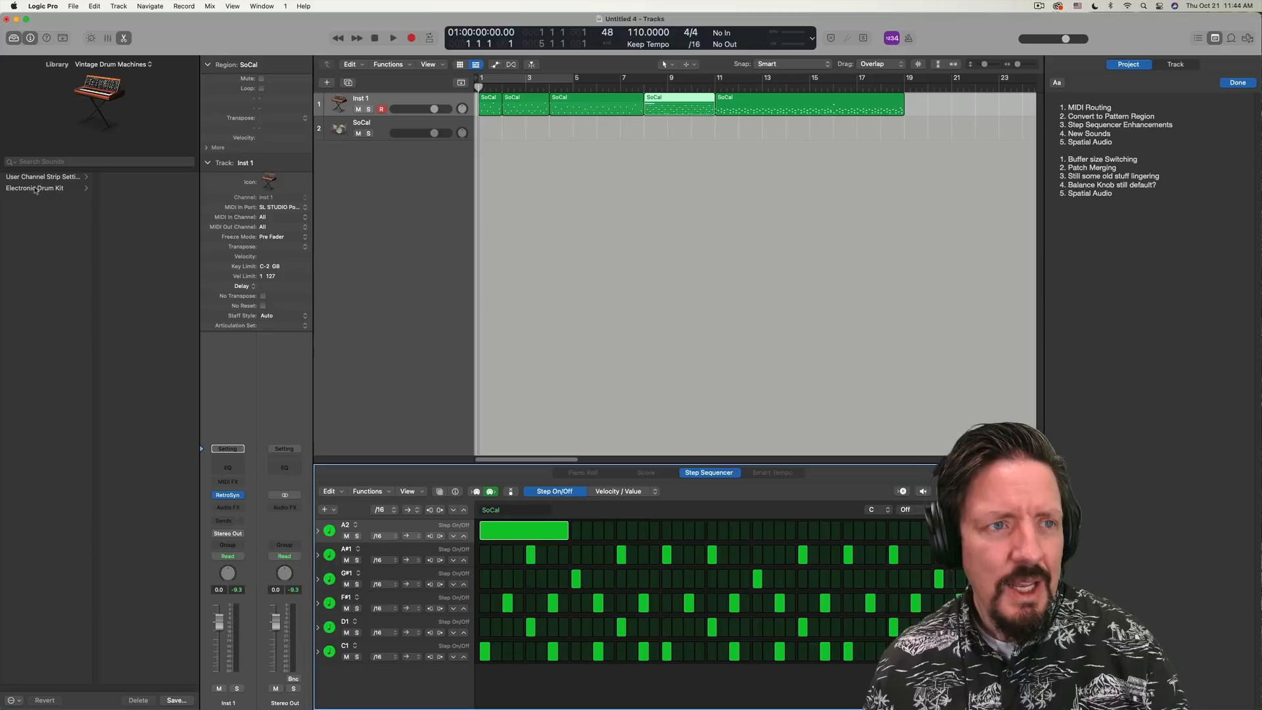
pyautogui.click(34, 188)
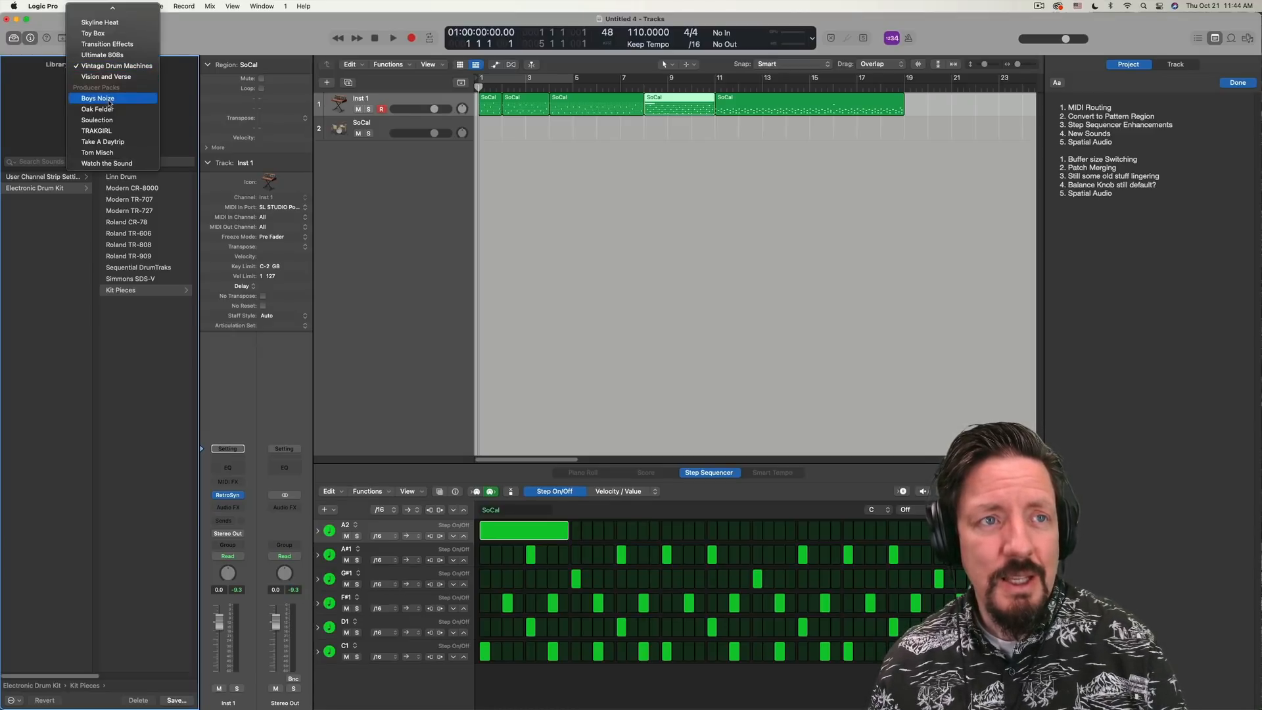
pyautogui.click(96, 130)
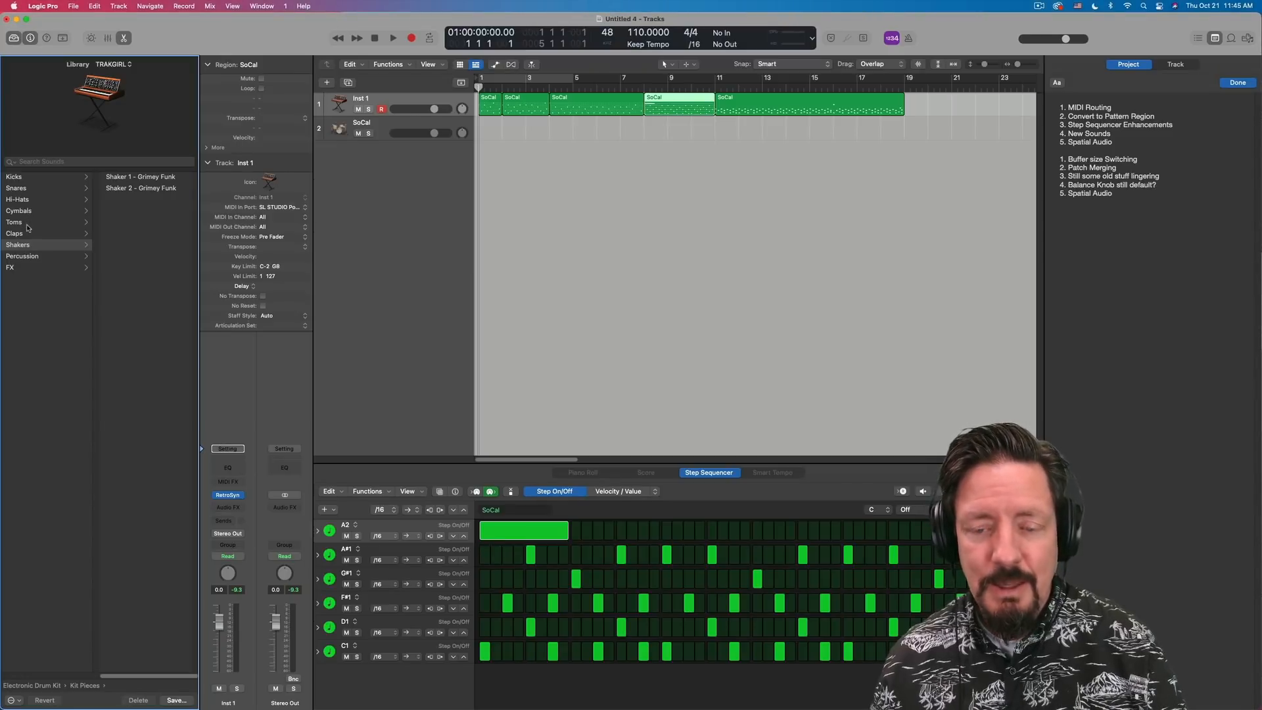
pyautogui.moveTo(35, 222)
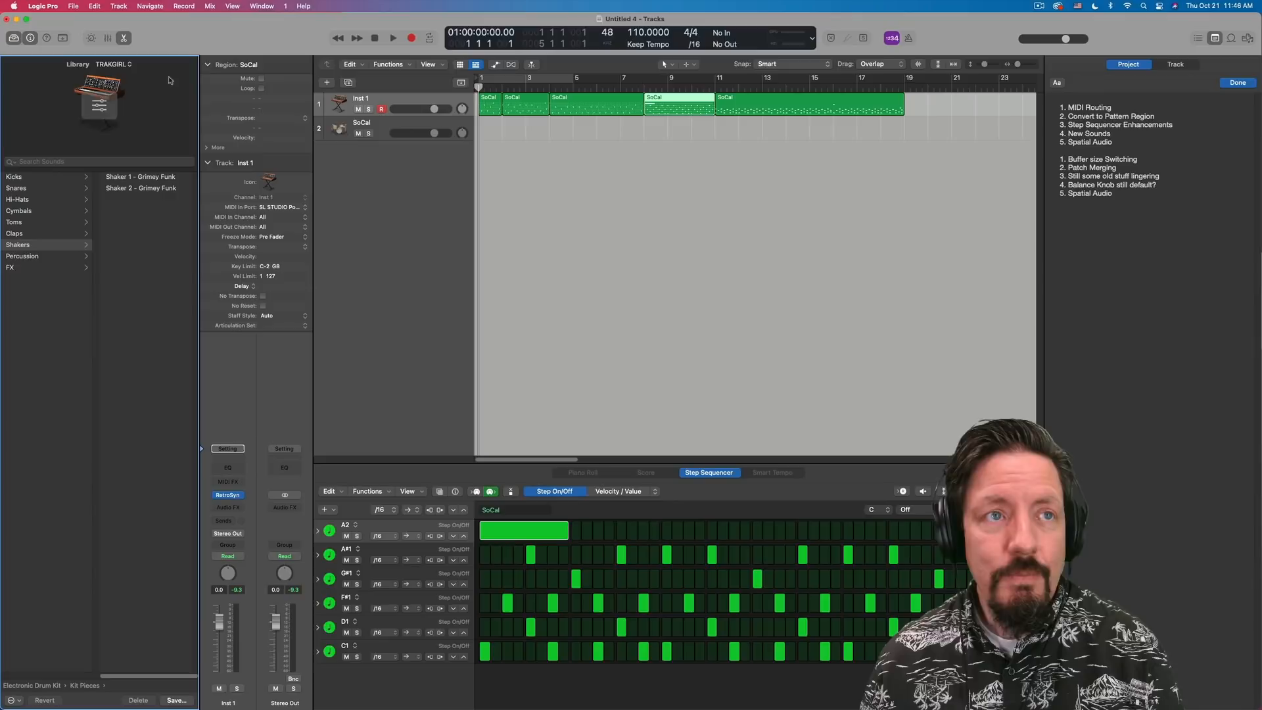
# Reach the Audio preferences from the Logic Pro menu
pyautogui.click(74, 6)
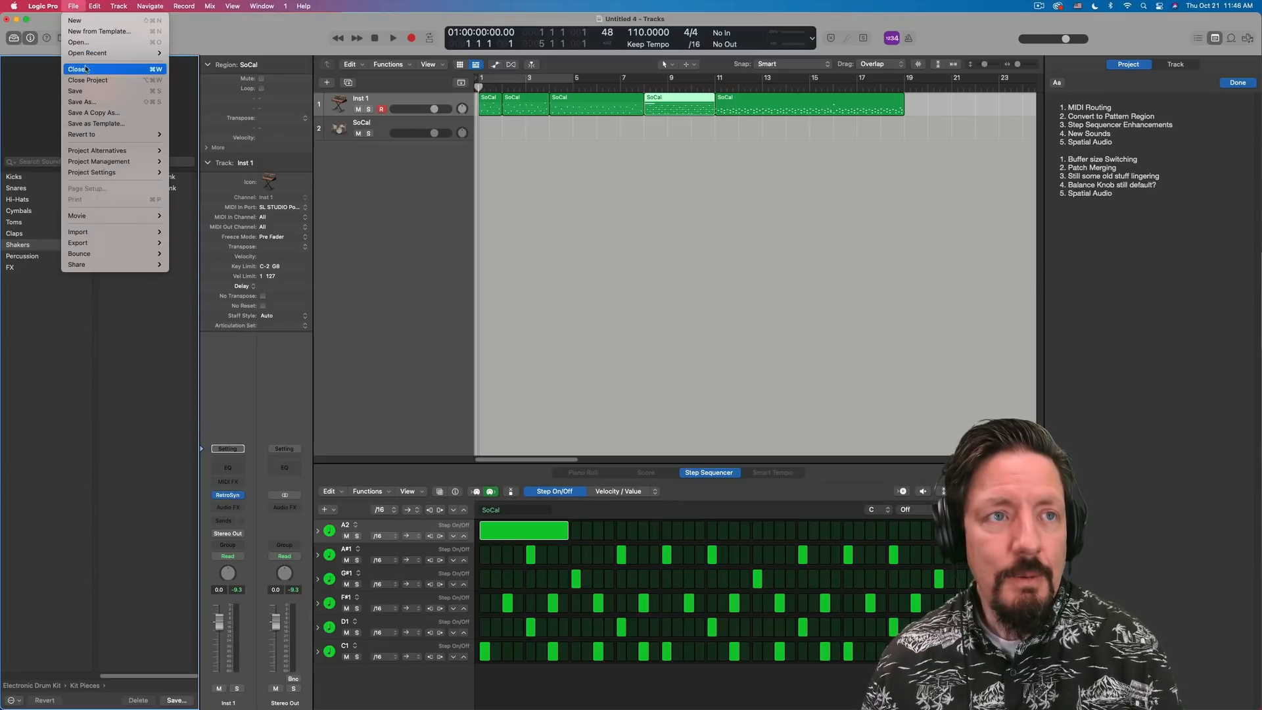
pyautogui.click(42, 7)
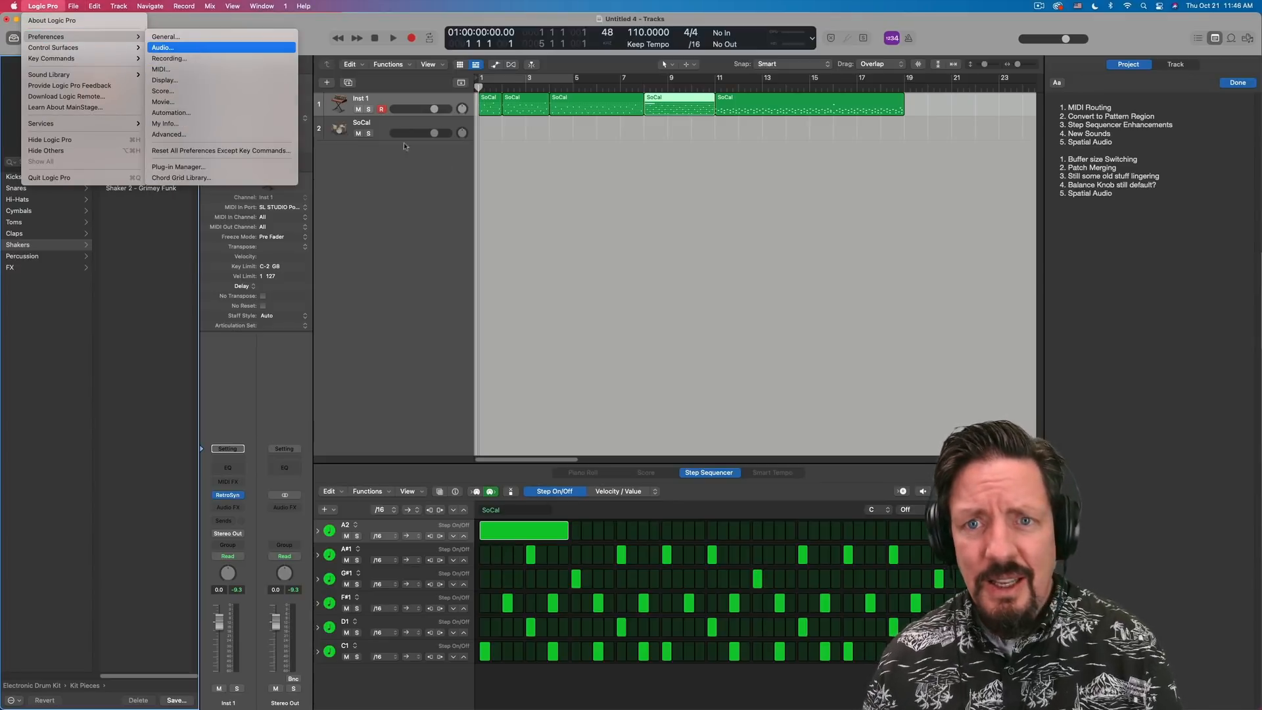
pyautogui.click(163, 47)
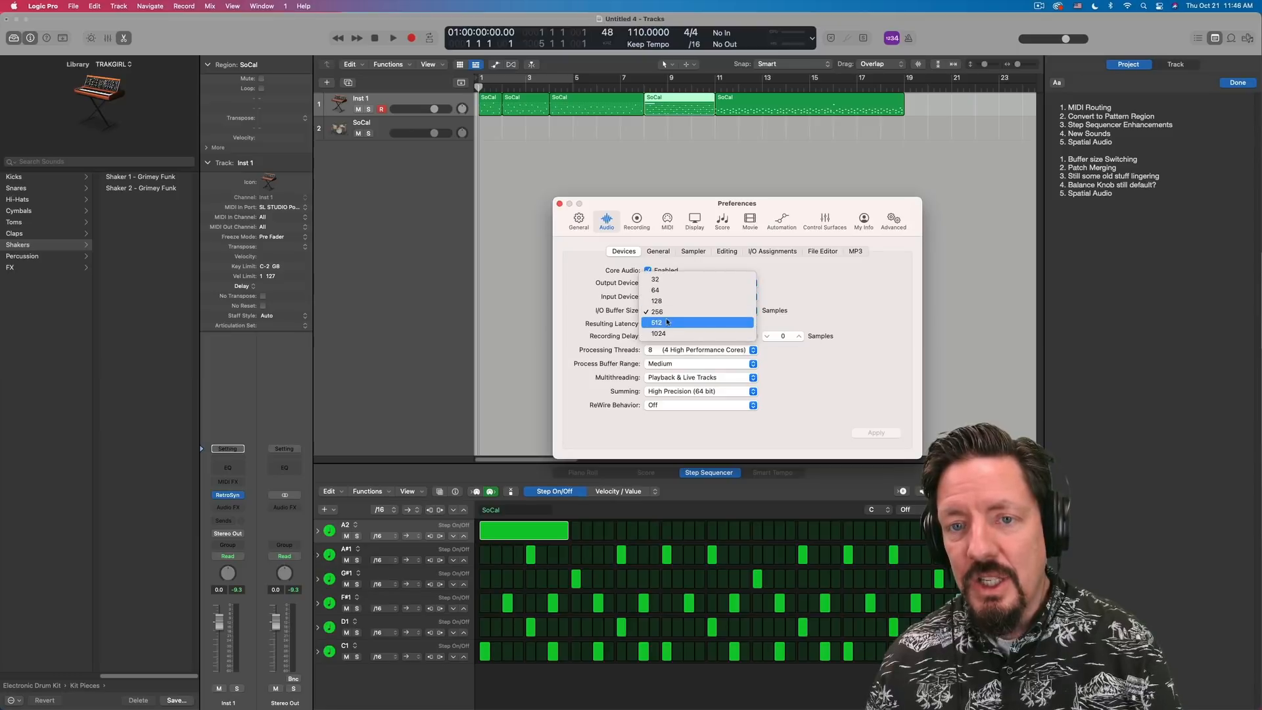
# Set the I/O buffer size to 512 samples (about 40.6 ms roundtrip latency)
pyautogui.click(656, 322)
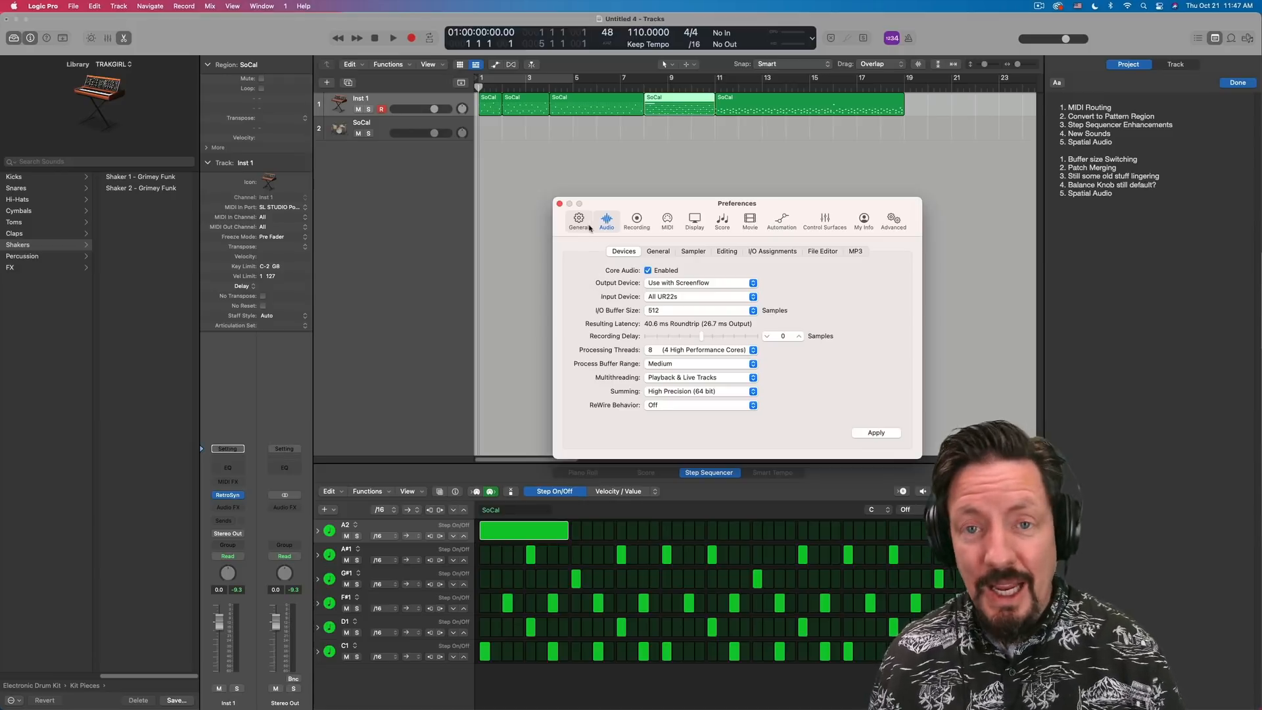
pyautogui.moveTo(578, 221)
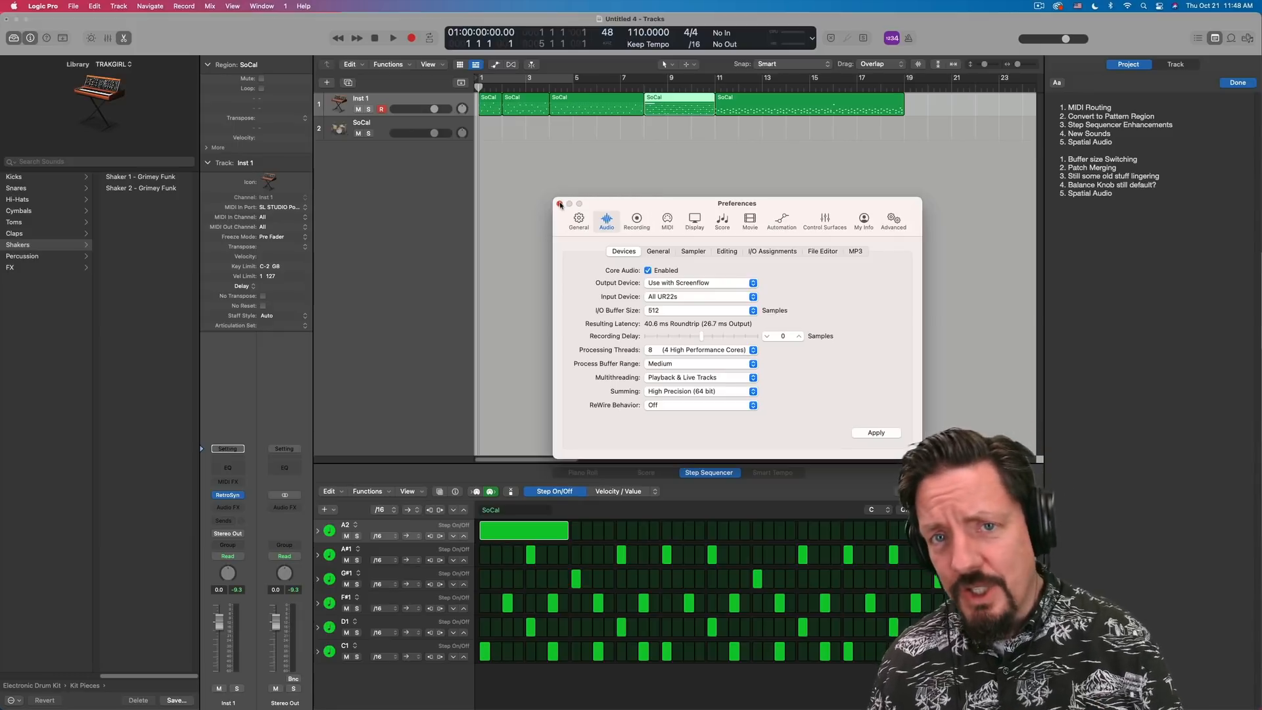
# Close Preferences and return the library to its top-level categories
pyautogui.click(560, 202)
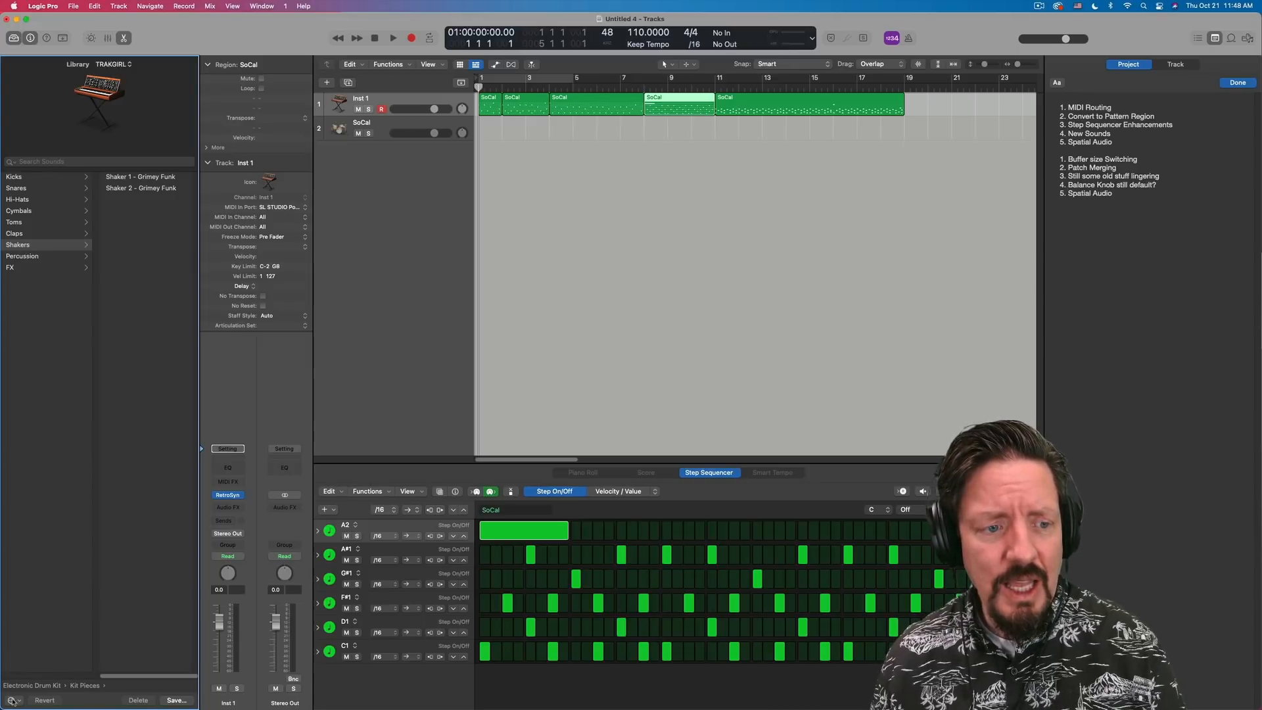
pyautogui.click(12, 698)
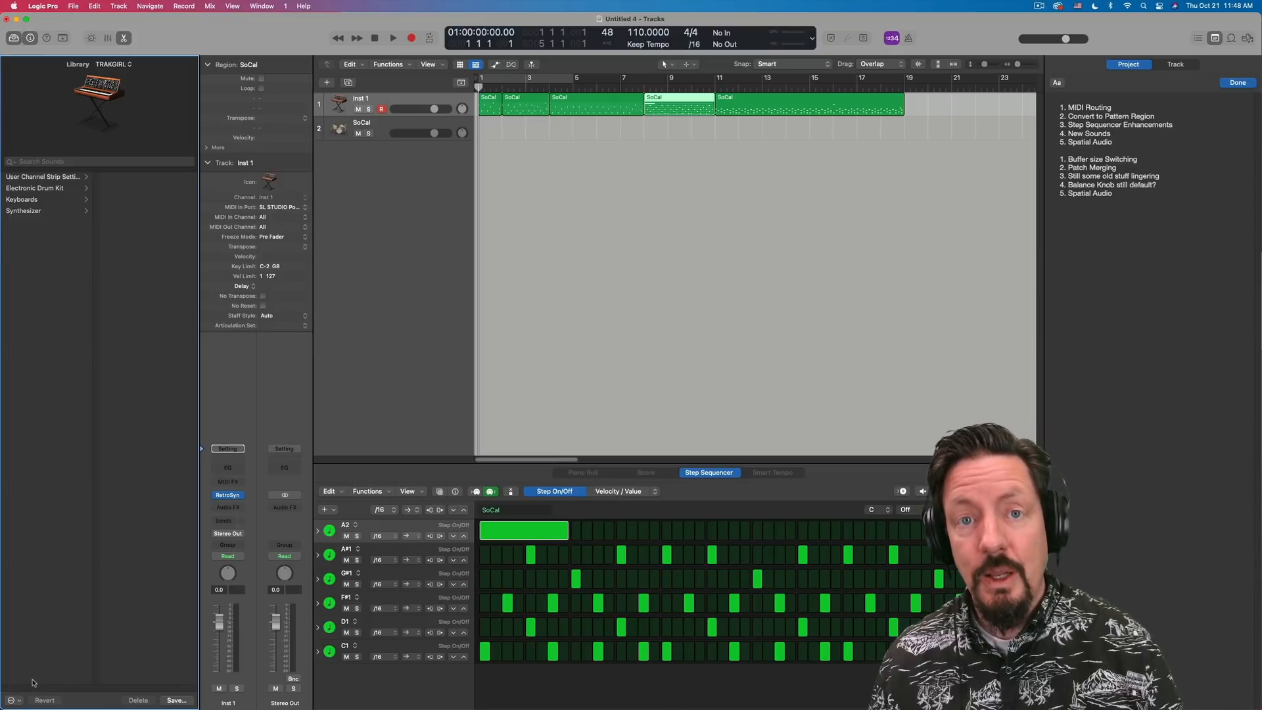
# Show the Inst 1 channel's pan-mode menu: Stereo Pan, Balance (ticked), Binaural Panner
pyautogui.click(12, 700)
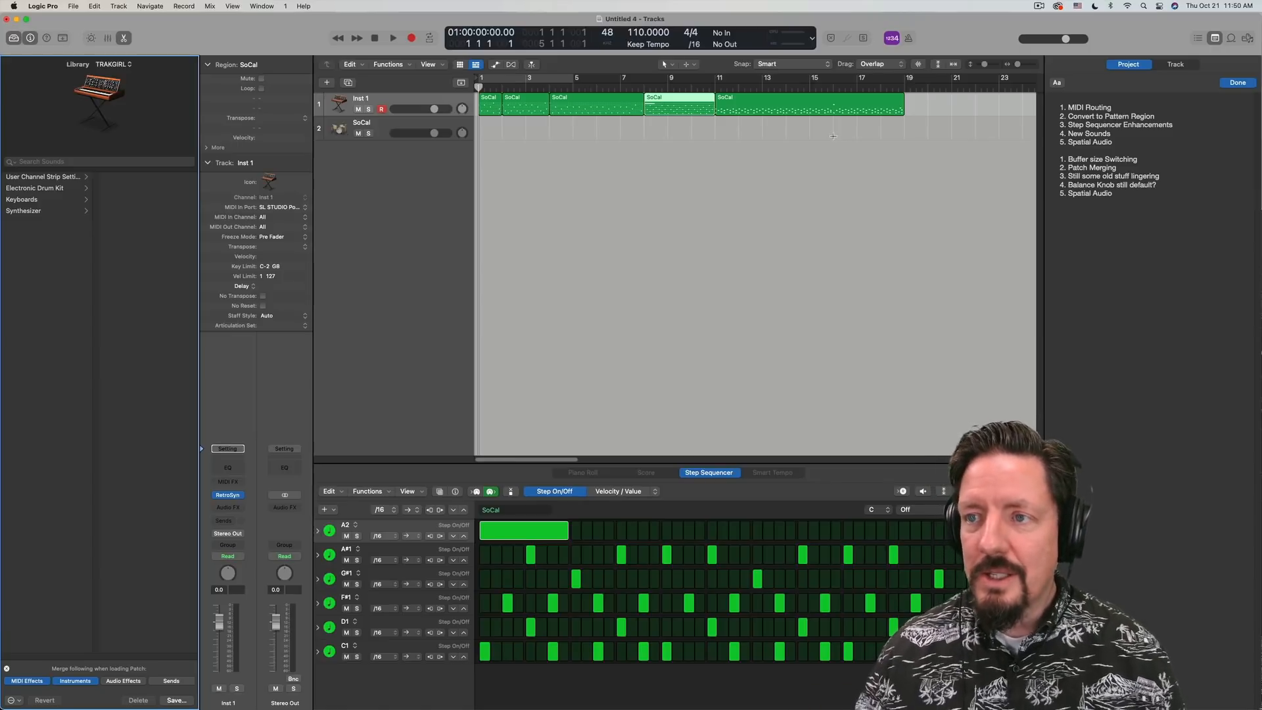
pyautogui.moveTo(500, 229)
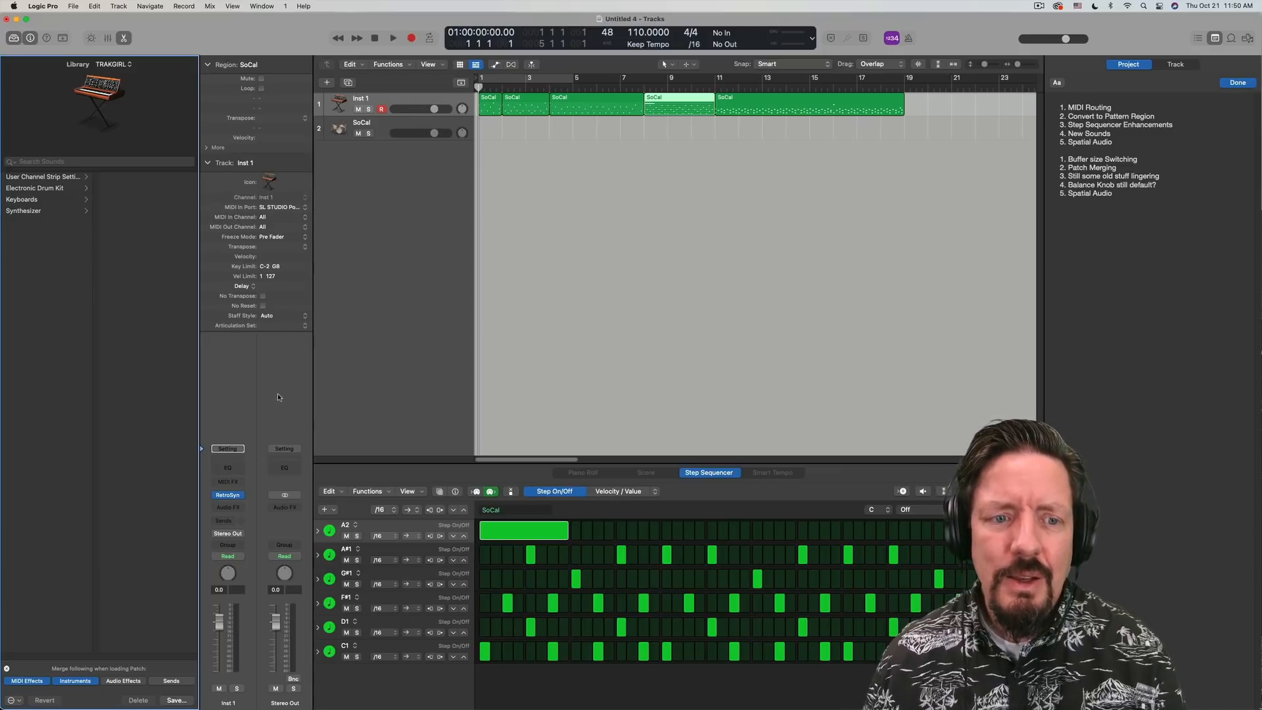
pyautogui.click(229, 571)
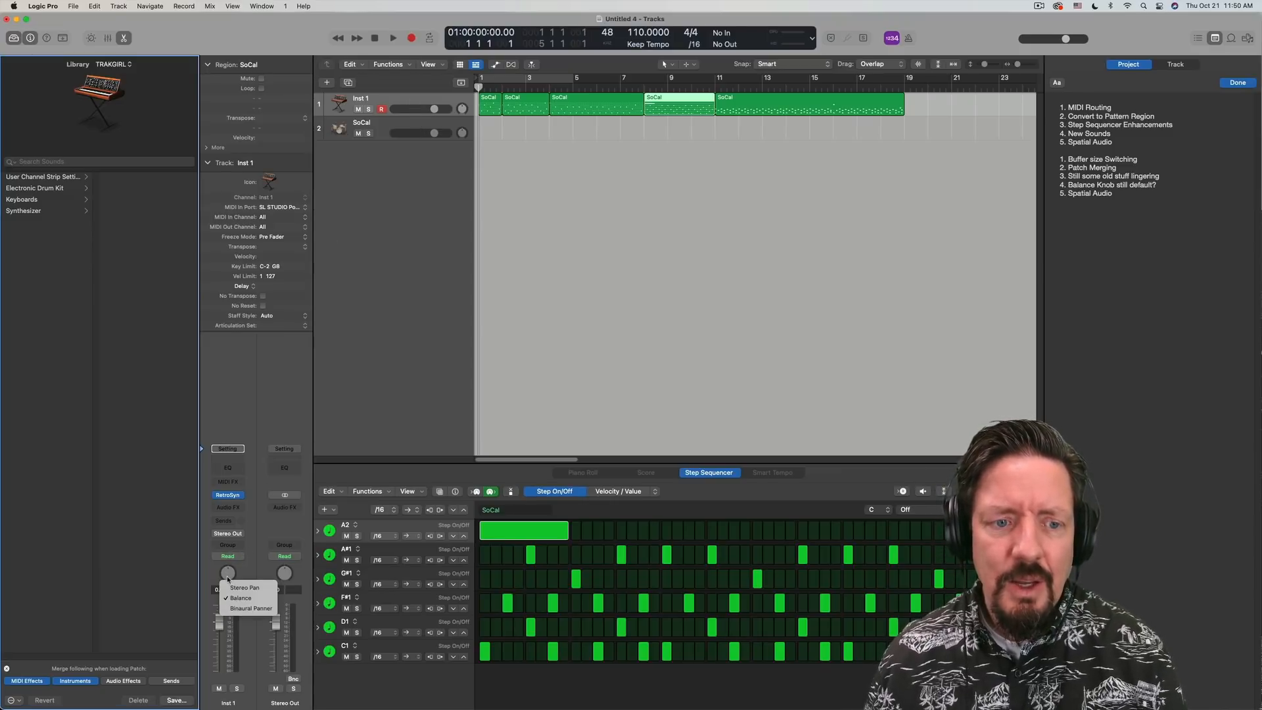